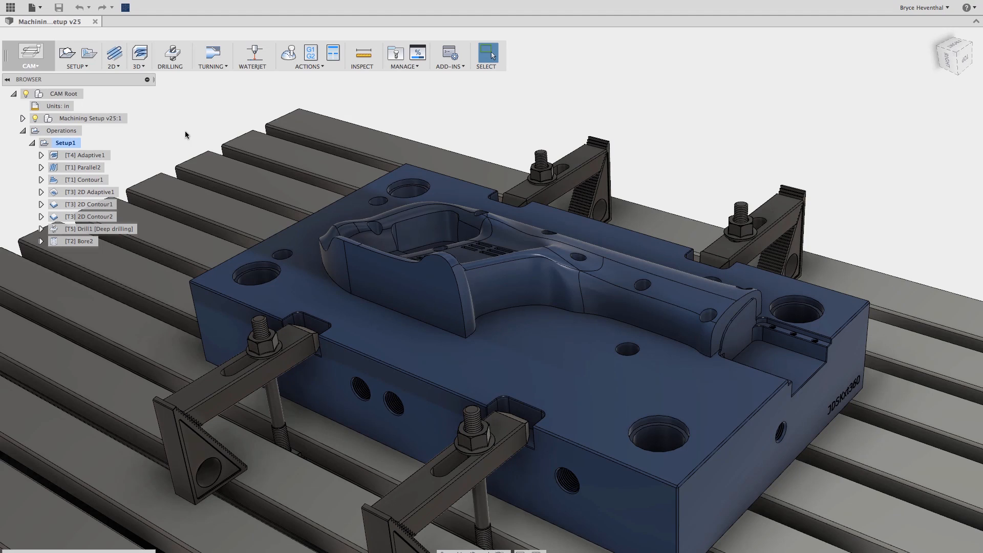
Preview the Parallel2 and Contour1 toolpaths, then select the whole Setup1 for posting
{"action": "left_click", "coordinate": [82, 167]}
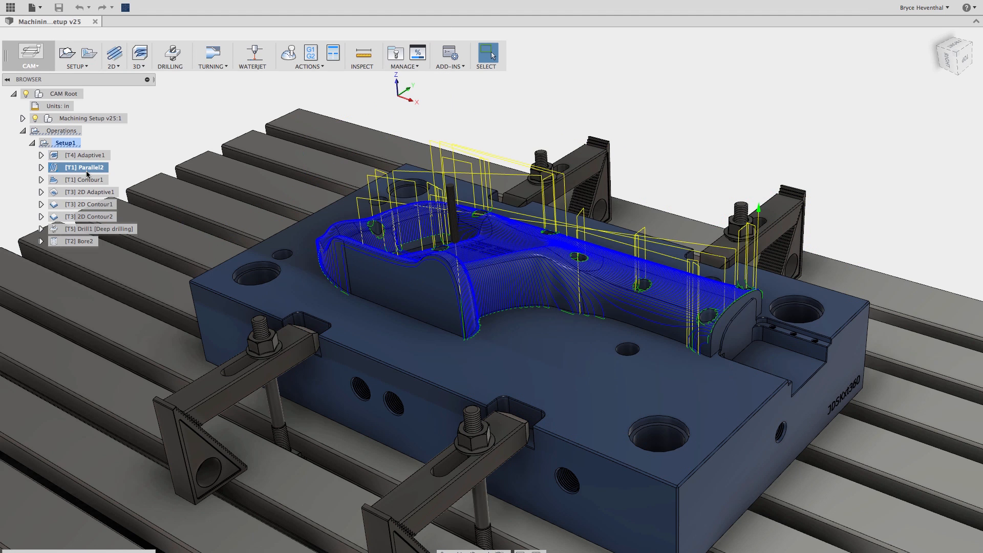
{"action": "left_click", "coordinate": [87, 180]}
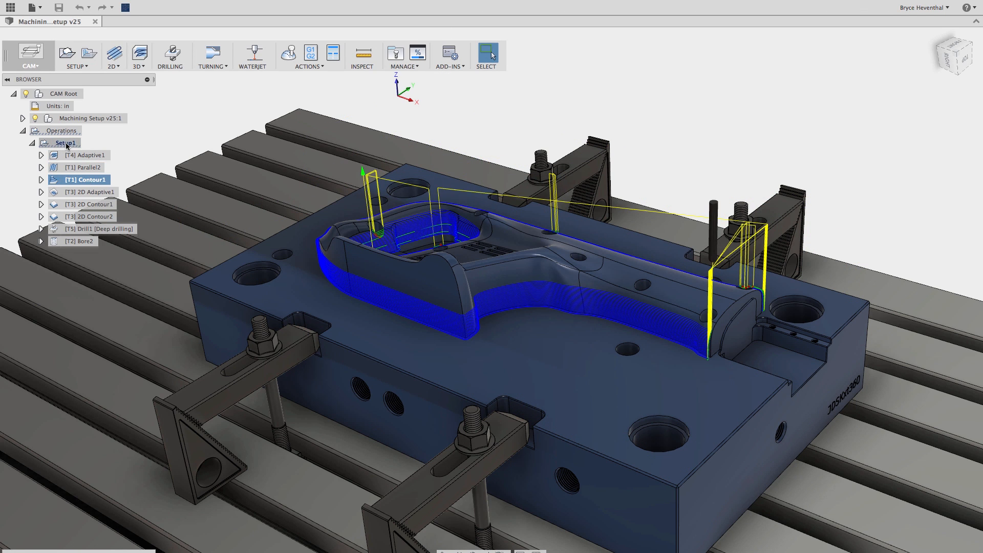
{"action": "left_click", "coordinate": [65, 142]}
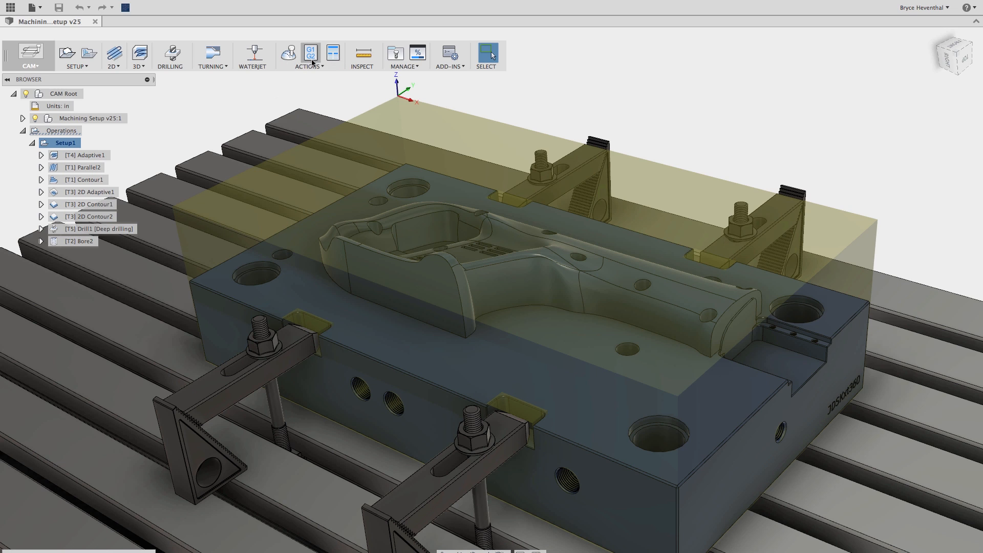
{"action": "mouse_move", "coordinate": [310, 55]}
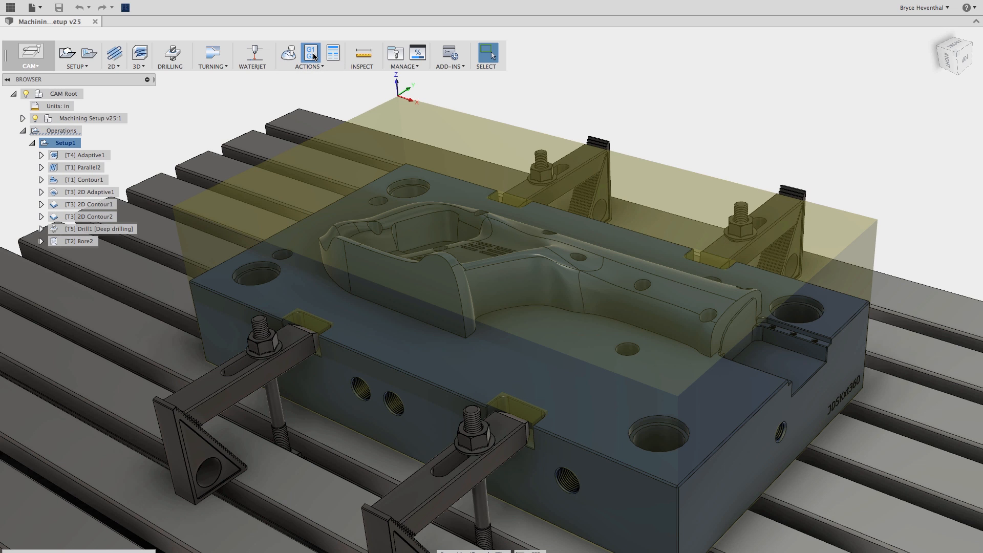
Post-process Setup1 with the haas.cps post as program 1001, opening the NC file in the editor
{"action": "left_click", "coordinate": [333, 53]}
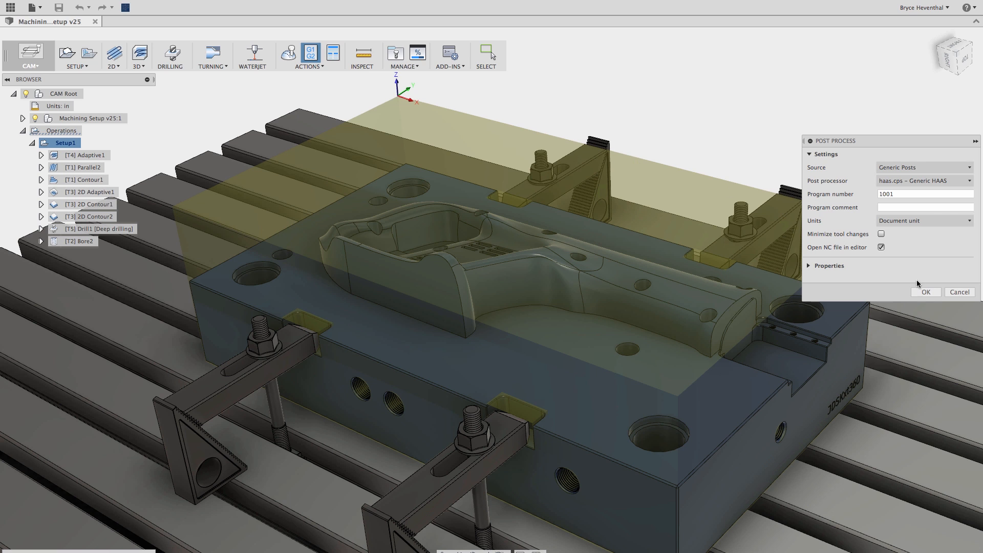
{"action": "left_click", "coordinate": [926, 292]}
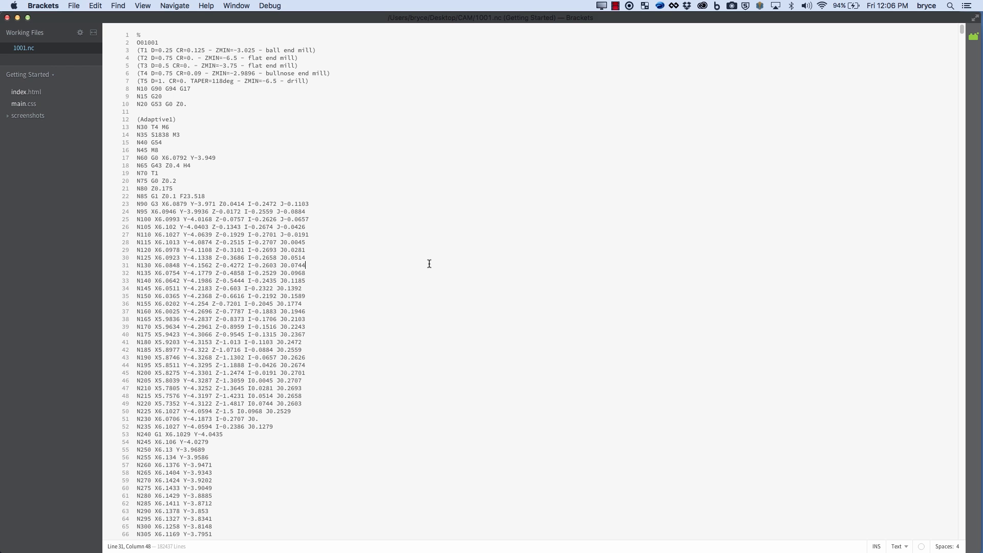
Scroll the uncoloured 1001.nc G-code and bring up the Brackets extension manager
{"action": "scroll", "scroll_direction": "up", "scroll_amount": 3}
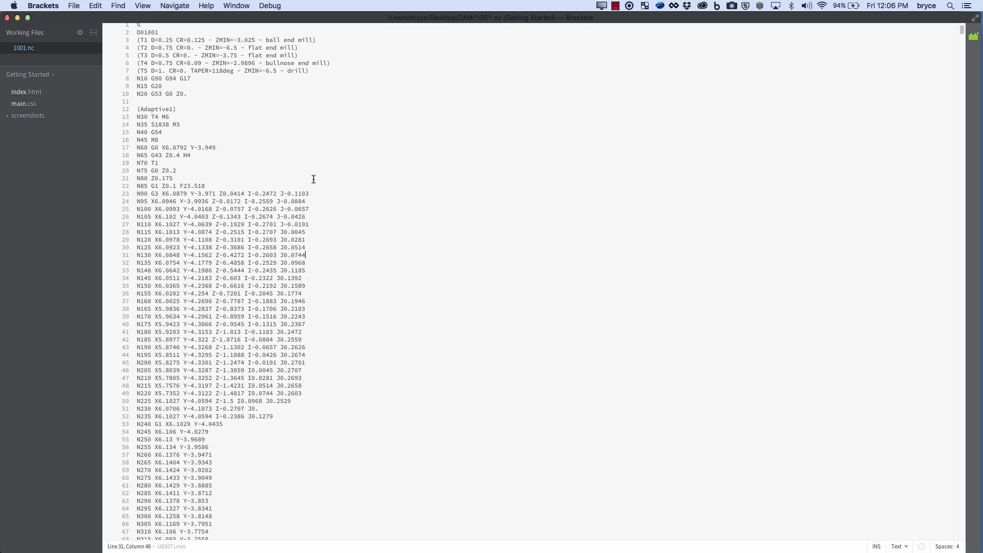
{"action": "left_click", "coordinate": [973, 36]}
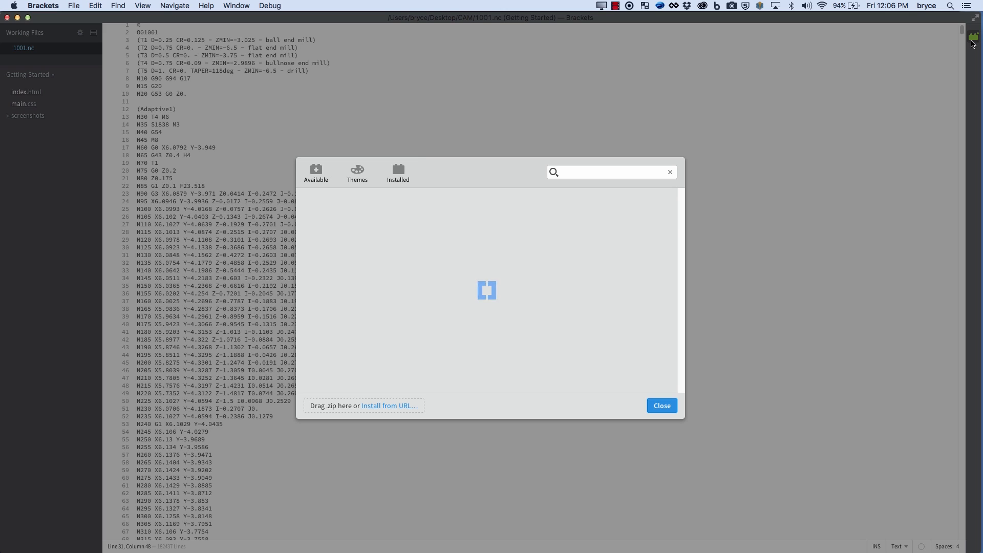
Install the Simple G-Code Syntax Highlighter extension so 1001.nc is shown in colour
{"action": "left_click", "coordinate": [397, 172]}
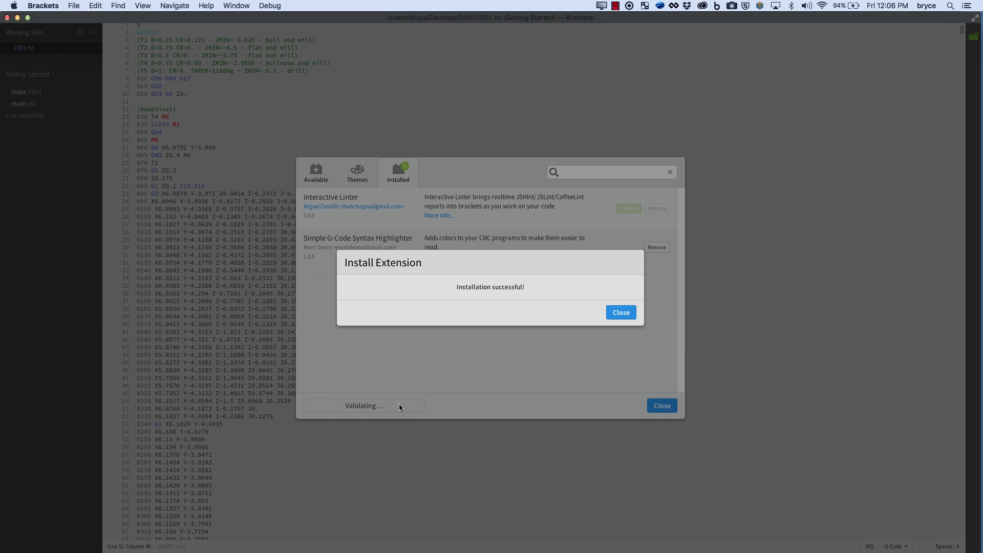
{"action": "left_click", "coordinate": [621, 311]}
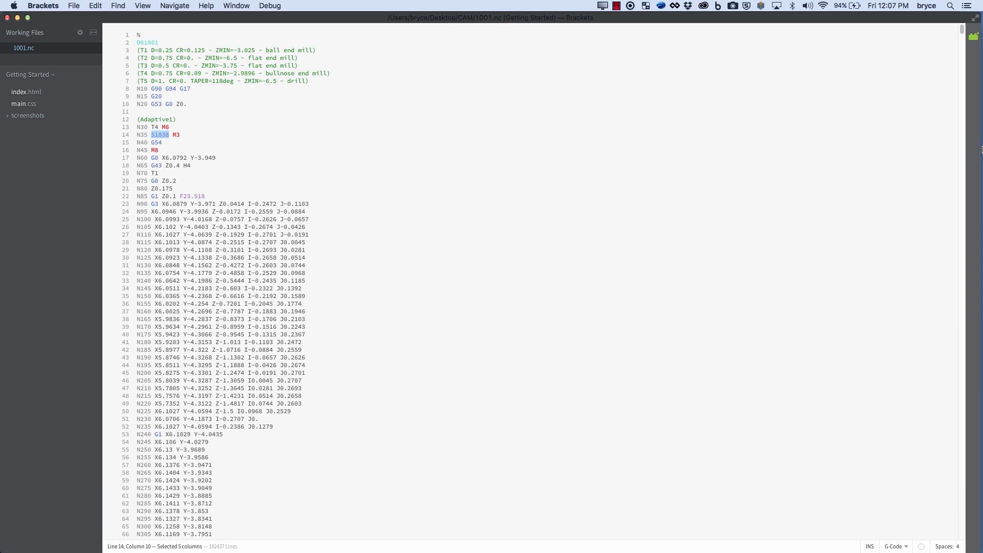
{"action": "left_click", "coordinate": [972, 51]}
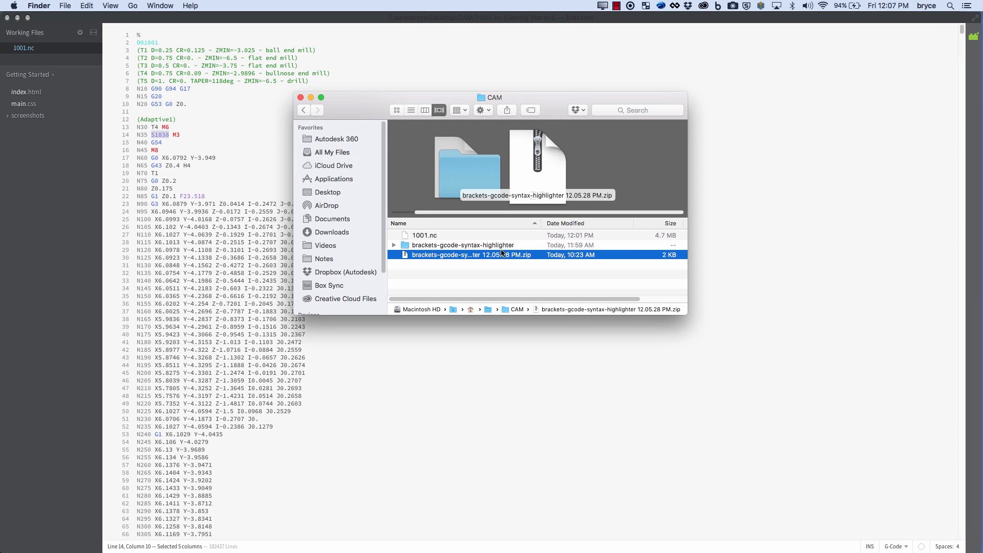
In the CAM folder, open the brackets-gcode-syntax-highlighter zip archive
{"action": "double_click", "coordinate": [463, 245]}
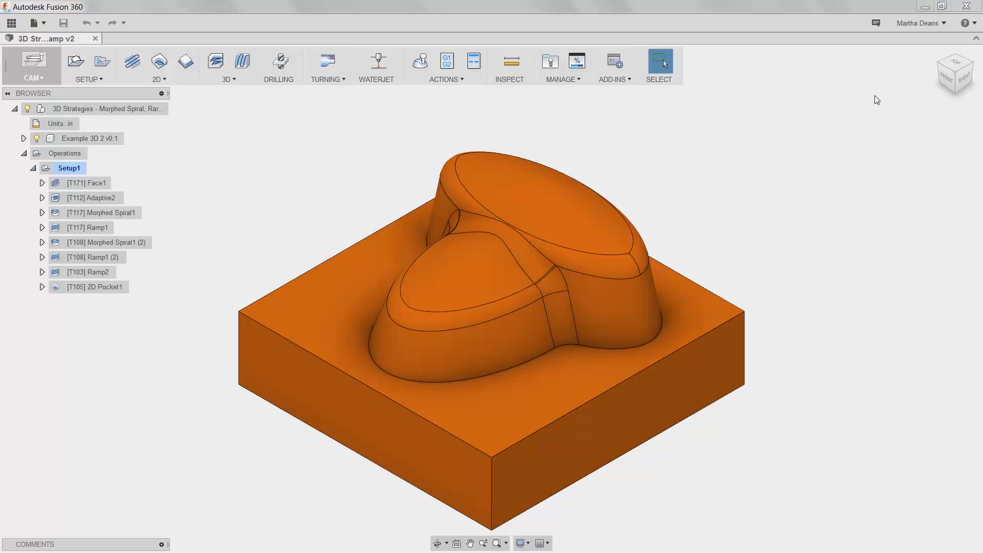
{"action": "mouse_move", "coordinate": [920, 23]}
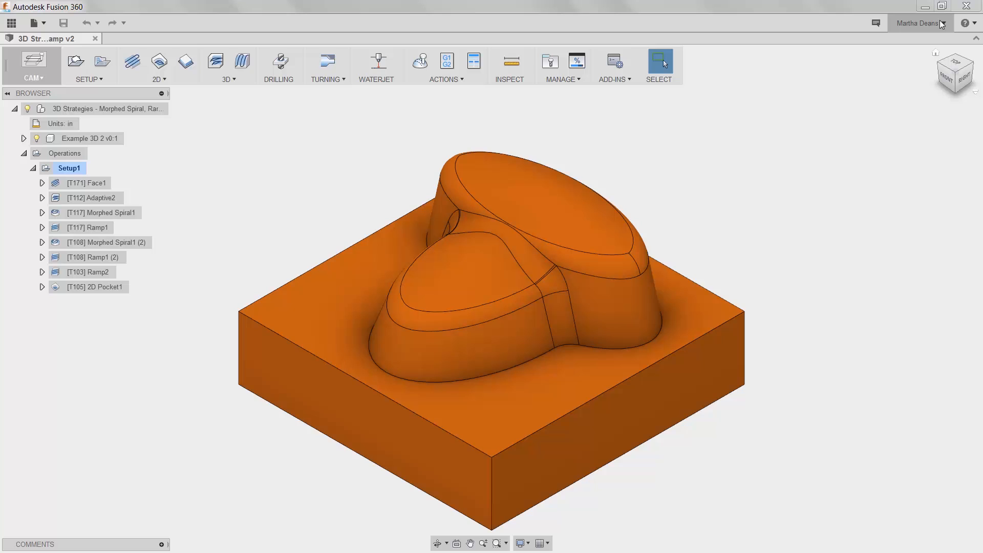
Open the account dropdown to reach the Fusion 360 Preferences
{"action": "left_click", "coordinate": [920, 23]}
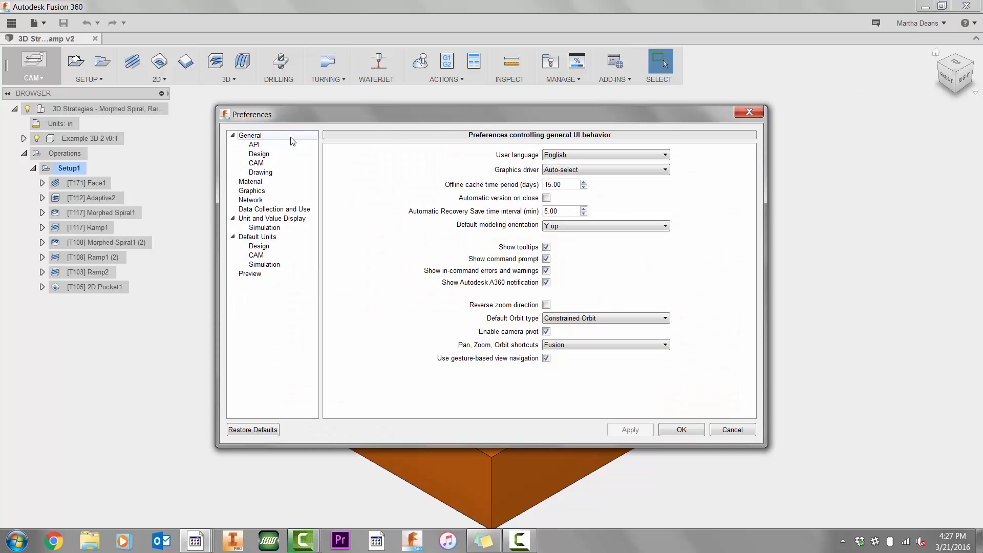
Review the CAM preferences page showing the external G-code editor setting
{"action": "left_click", "coordinate": [256, 163]}
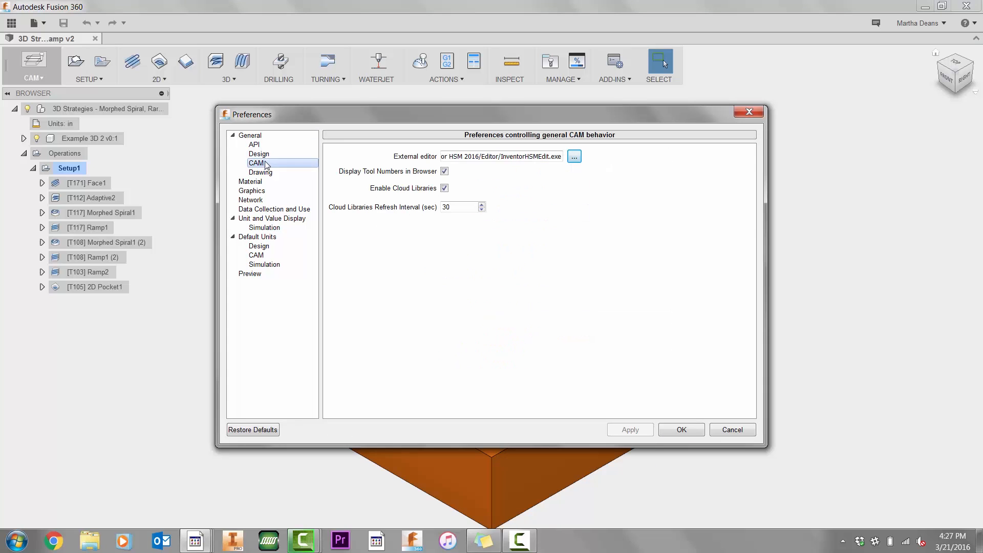
{"action": "mouse_move", "coordinate": [467, 156]}
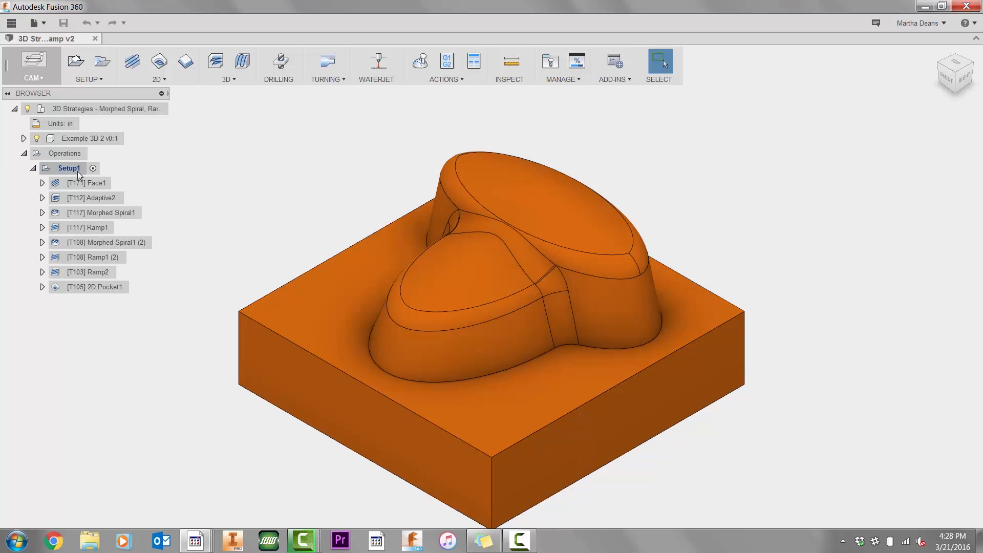
Post-process Setup1 as program 1001 from its context menu, opening the NC file in the editor
{"action": "right_click", "coordinate": [69, 167]}
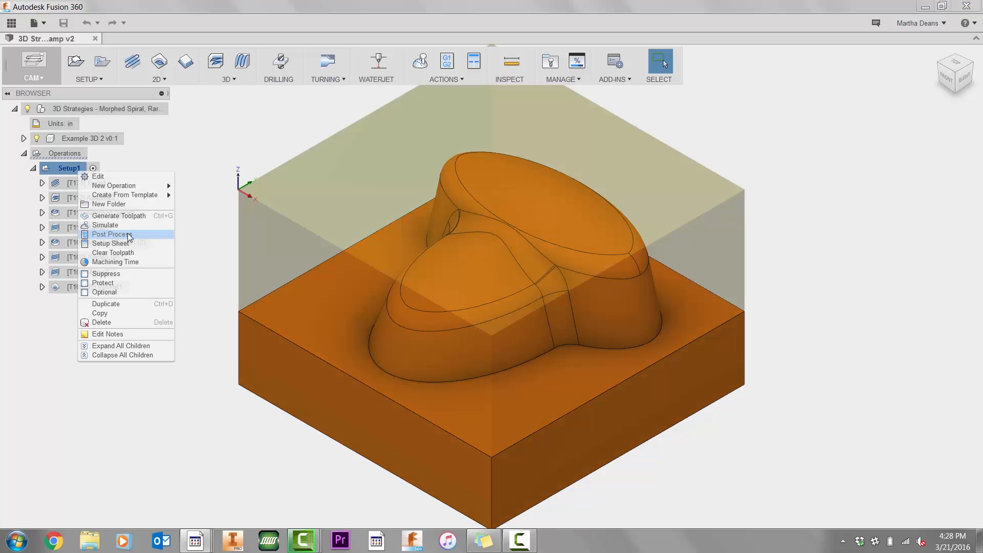
{"action": "left_click", "coordinate": [112, 234]}
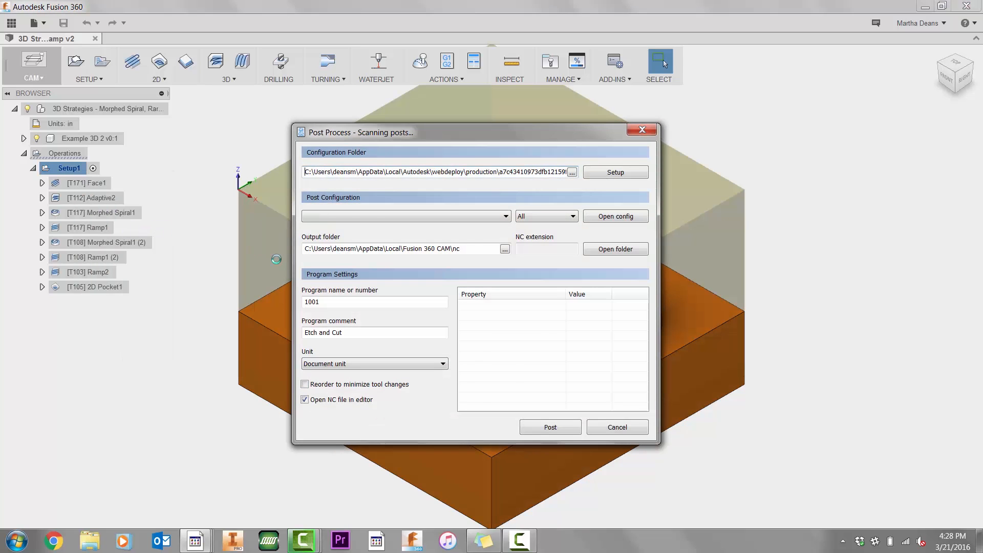
{"action": "left_click", "coordinate": [616, 427]}
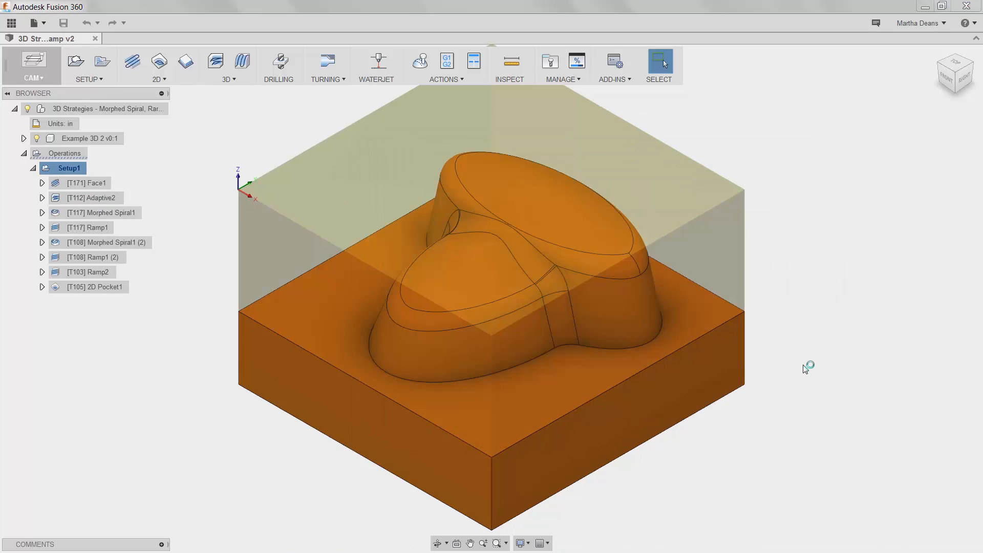